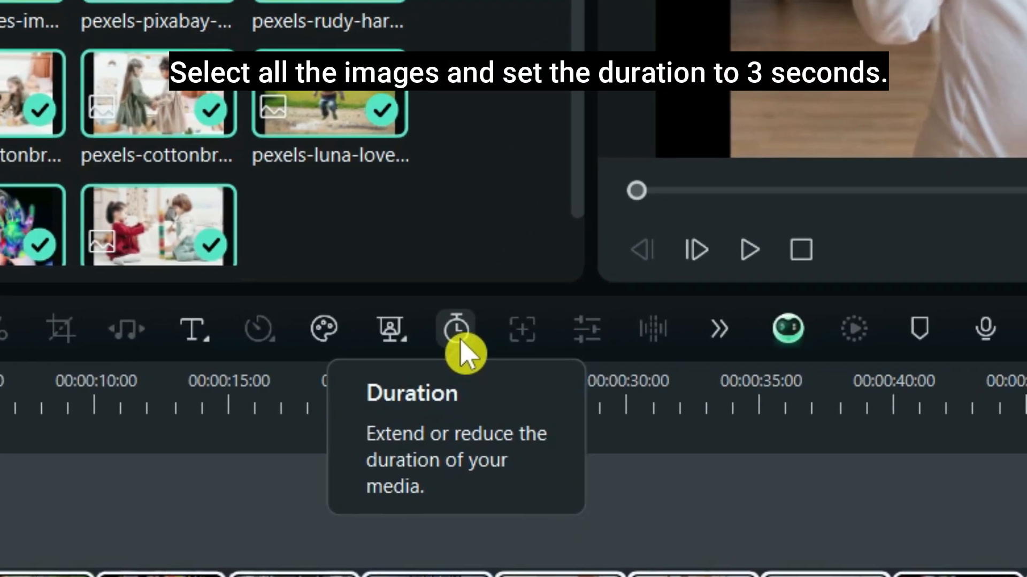
# Set the duration of all selected photos to 3 seconds in Duration Setting.
pyautogui.click(455, 329)
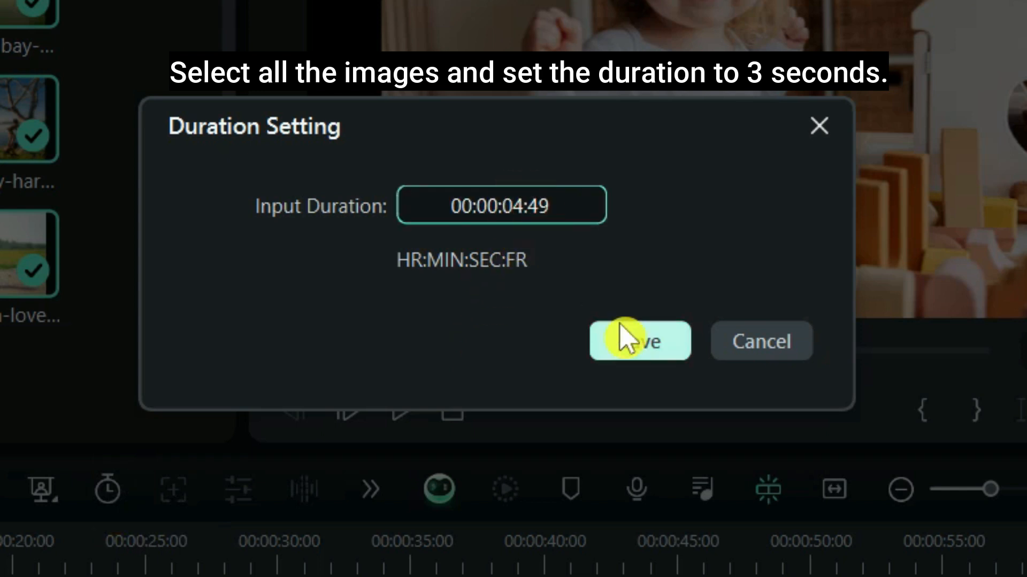
pyautogui.write('00:00:03:49')
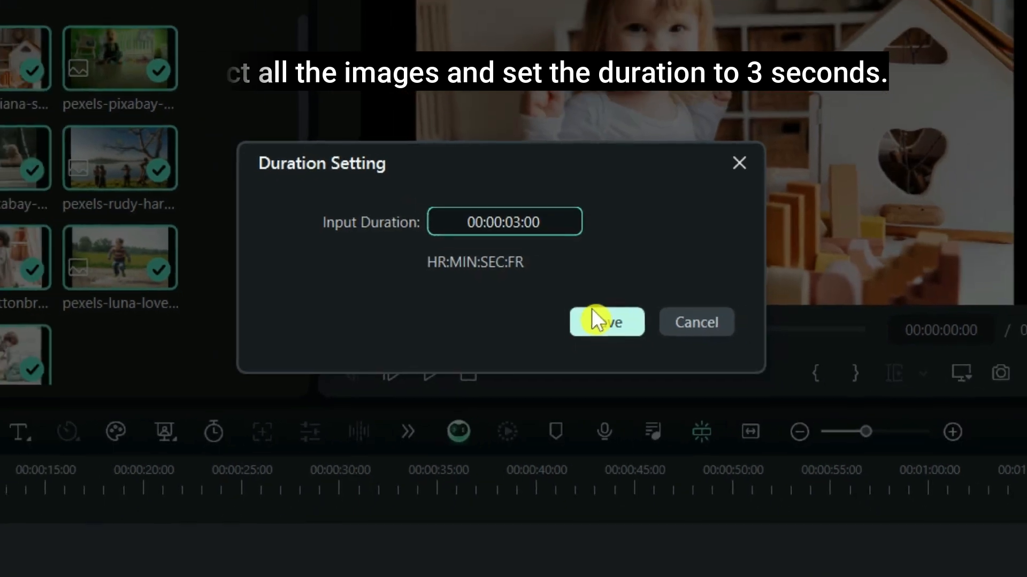
pyautogui.click(607, 322)
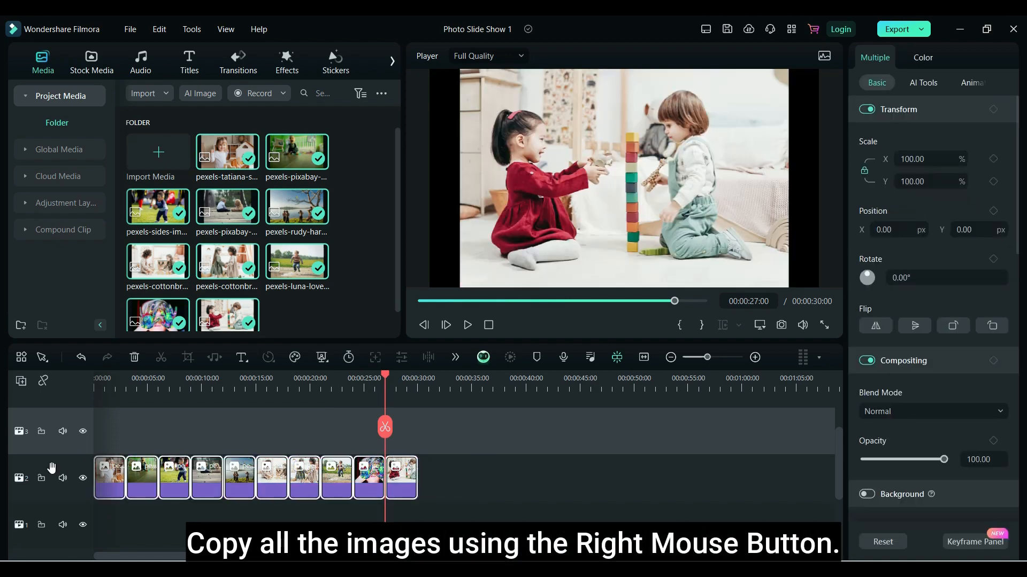
# Copy the selected photo clips and paste them onto the empty track above.
pyautogui.rightClick(334, 489)
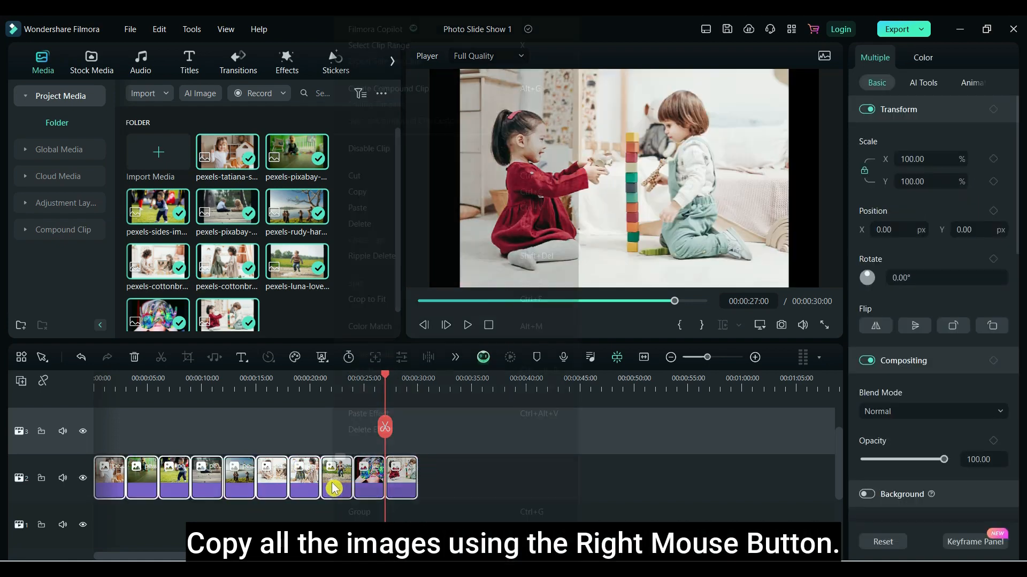
pyautogui.rightClick(334, 488)
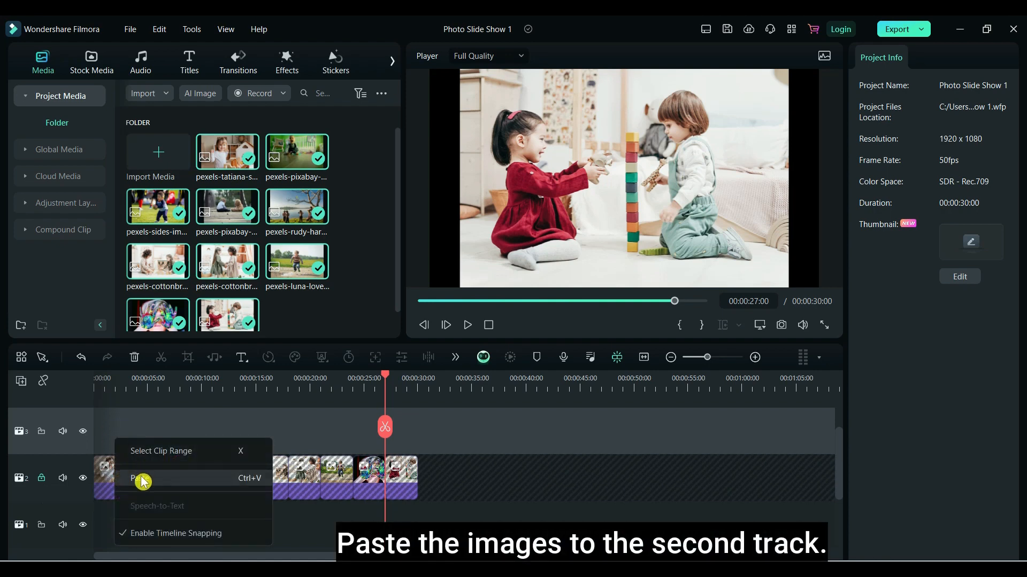
pyautogui.click(141, 478)
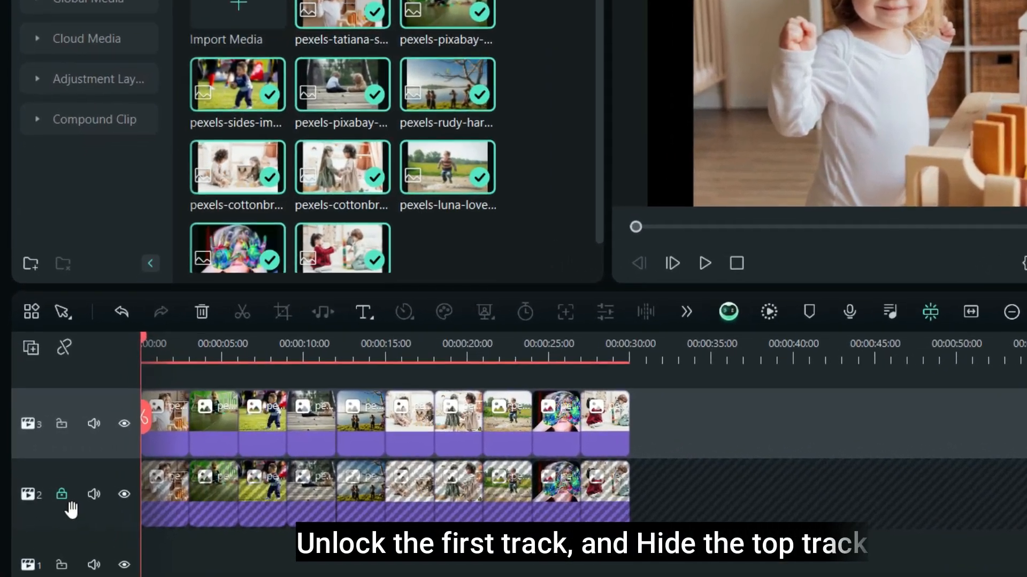
# Unlock the lower track, hide the upper copy, and scale the lower photos to 120%.
pyautogui.click(61, 494)
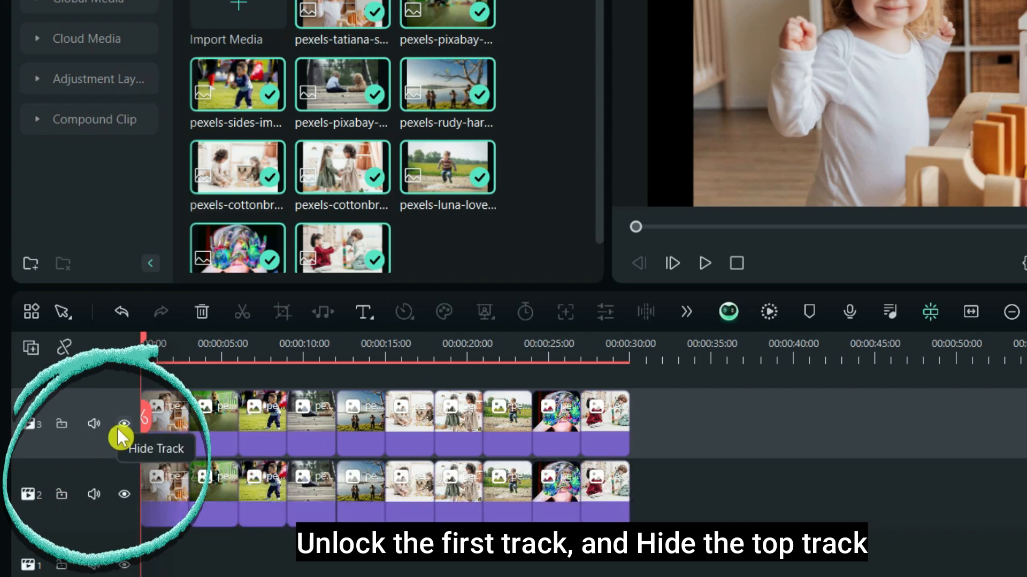
pyautogui.click(124, 423)
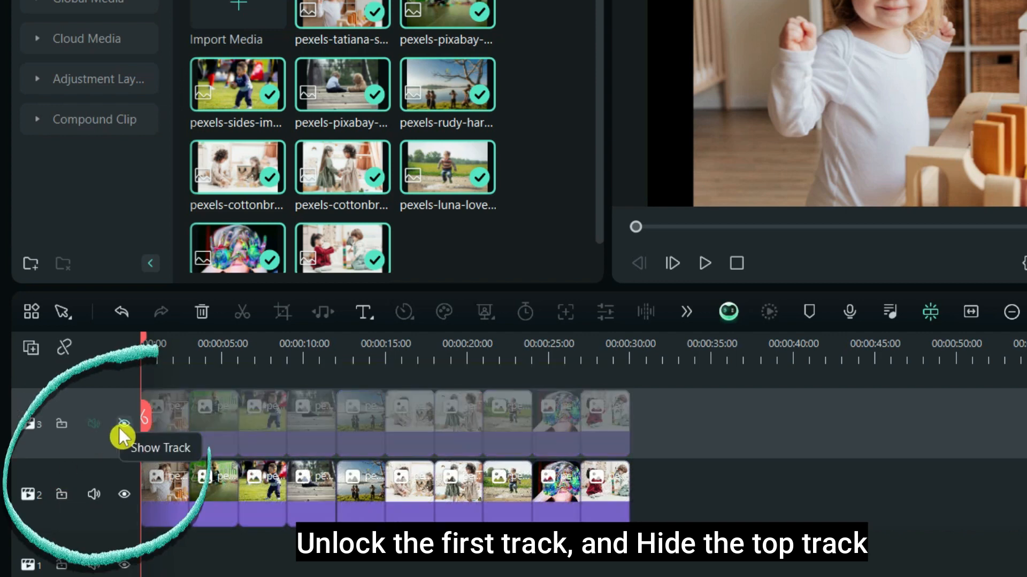
pyautogui.click(124, 425)
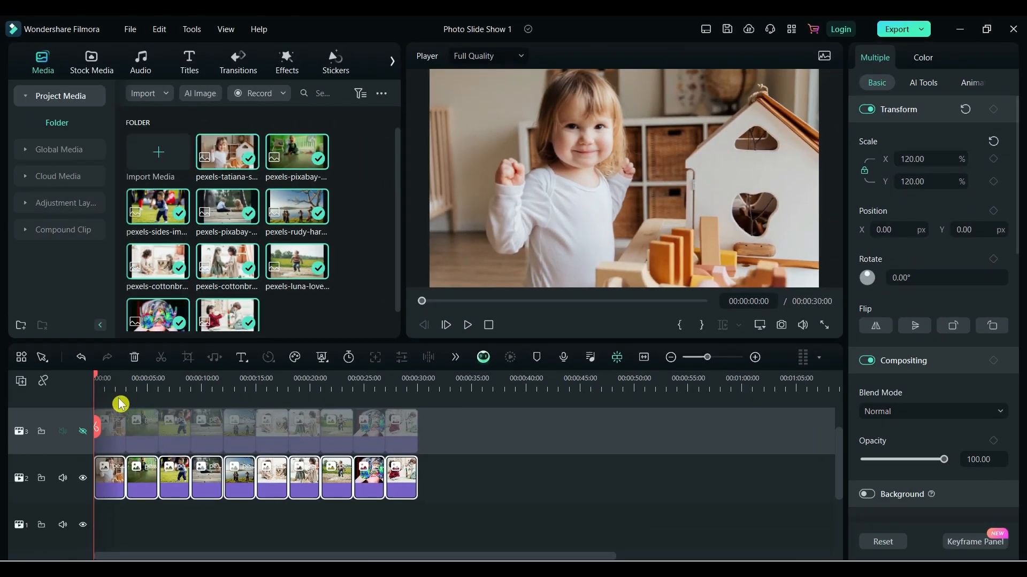
pyautogui.click(169, 378)
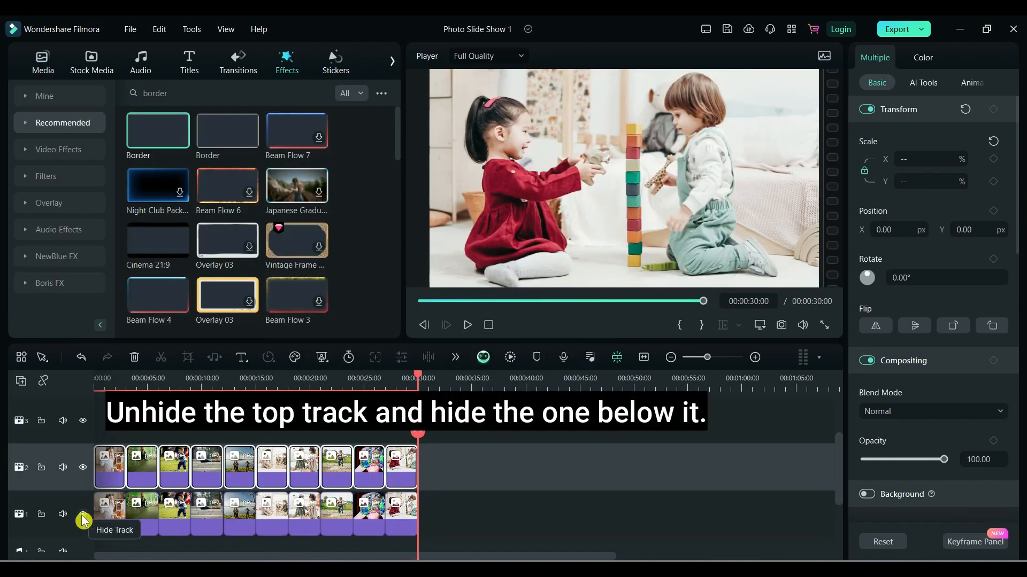
# Hide the lower track, scale all upper-track photos to 80%, then show the lower track again.
pyautogui.click(82, 514)
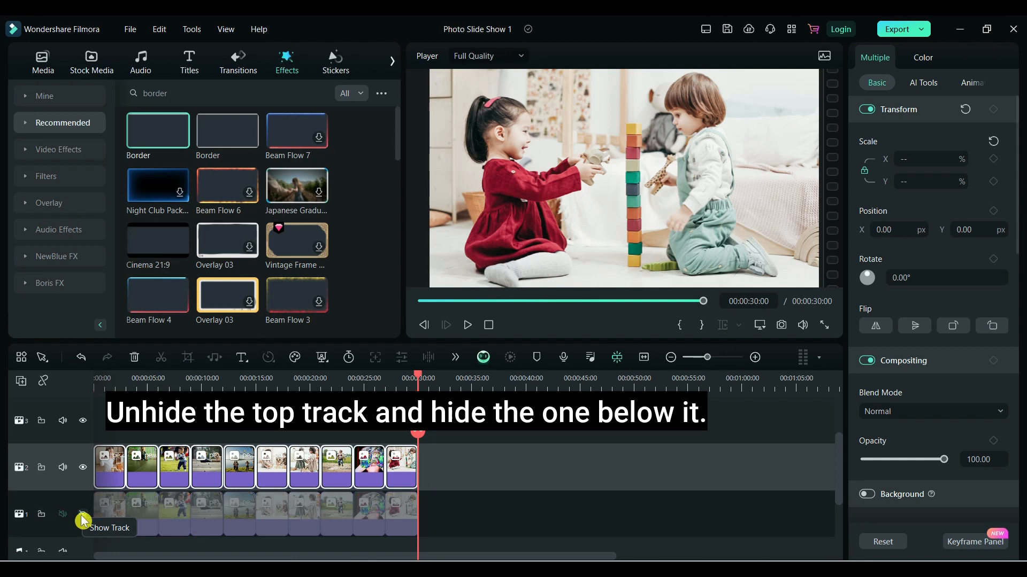
pyautogui.click(82, 513)
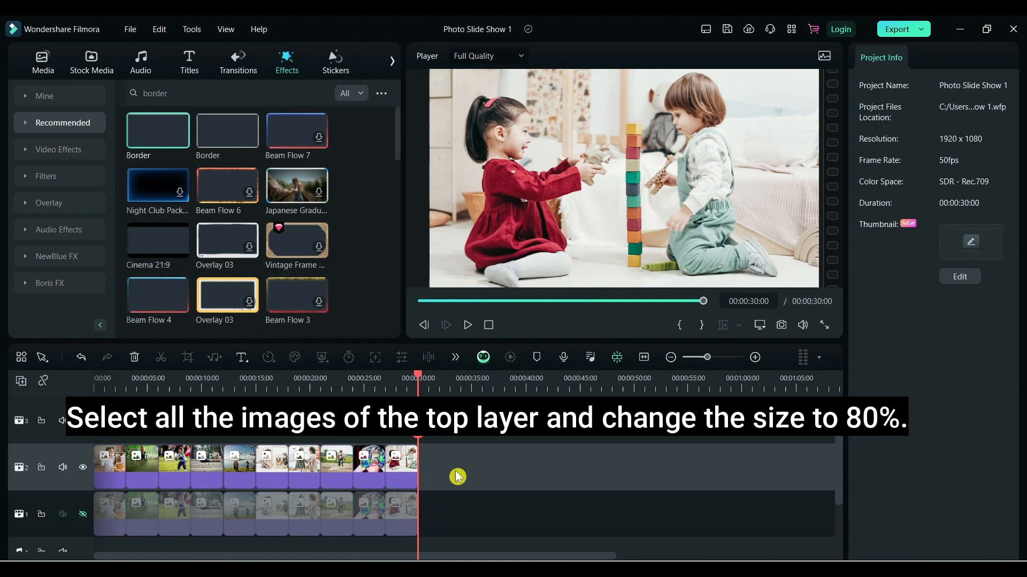
pyautogui.moveTo(98, 465); pyautogui.dragTo(417, 465)
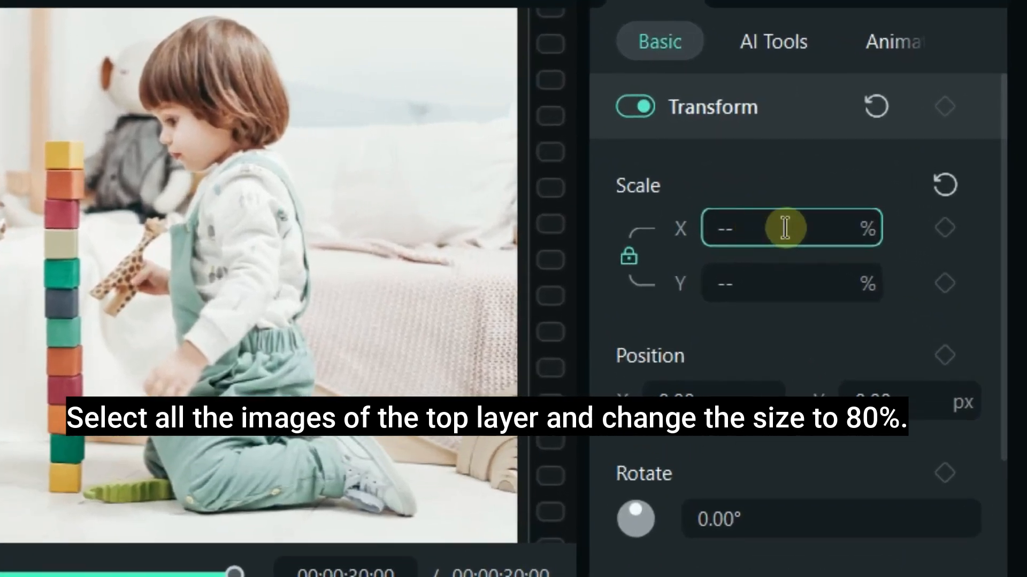
pyautogui.write('8')
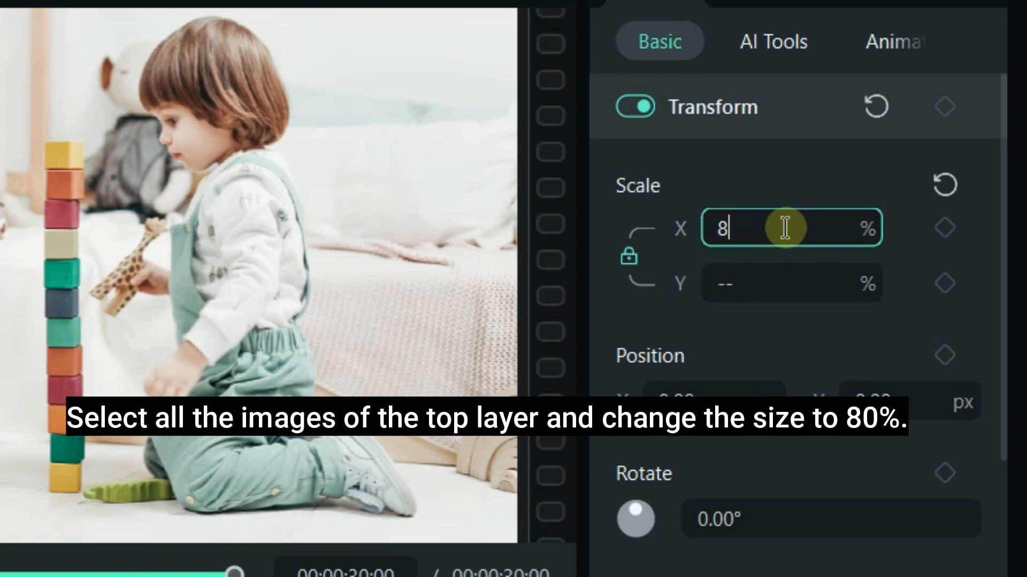
pyautogui.write('0.00')
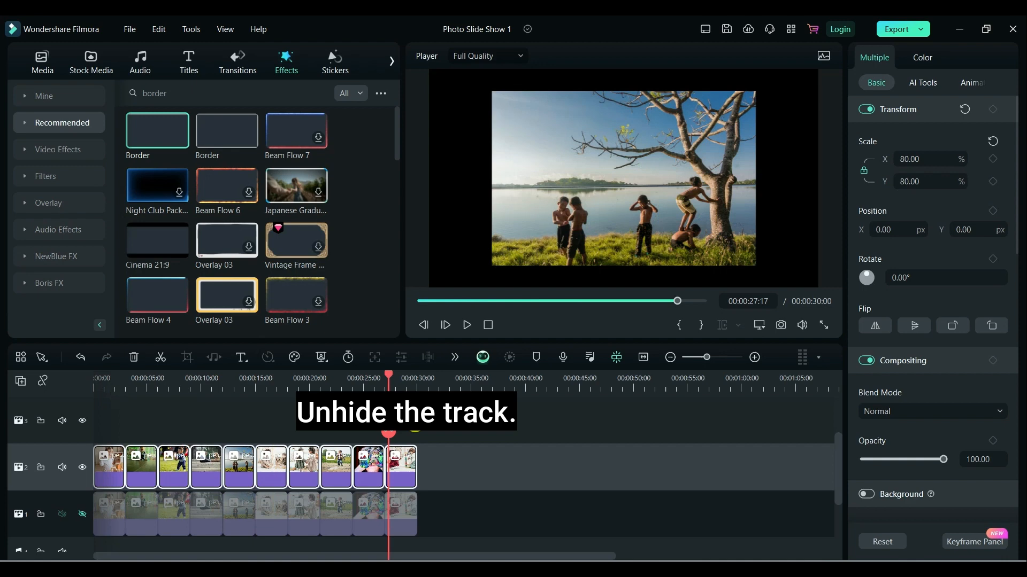
pyautogui.click(82, 514)
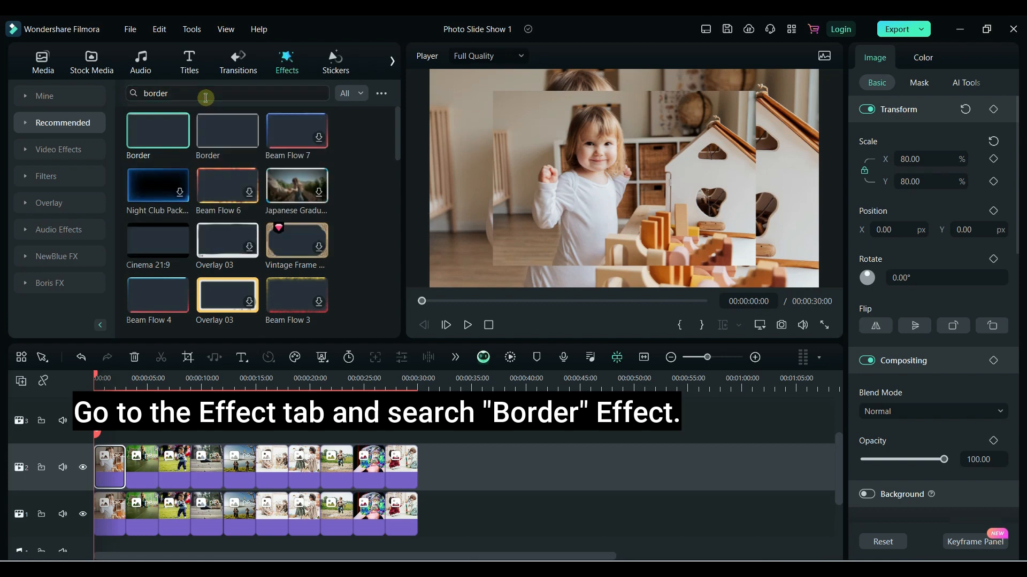
pyautogui.moveTo(132, 135)
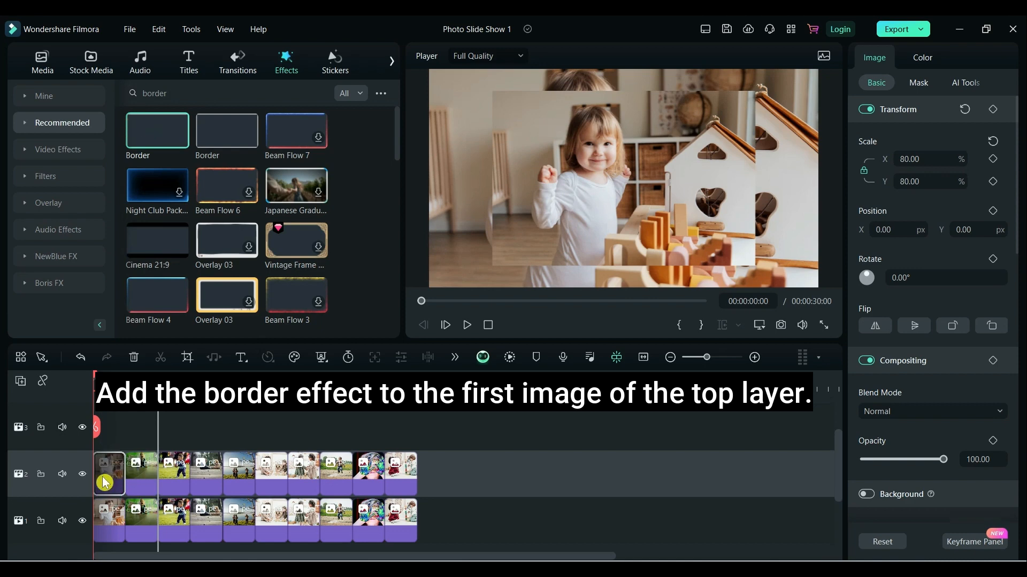
# Copy the white Border effect from the first upper photo and paste it onto all upper clips.
pyautogui.doubleClick(157, 130)
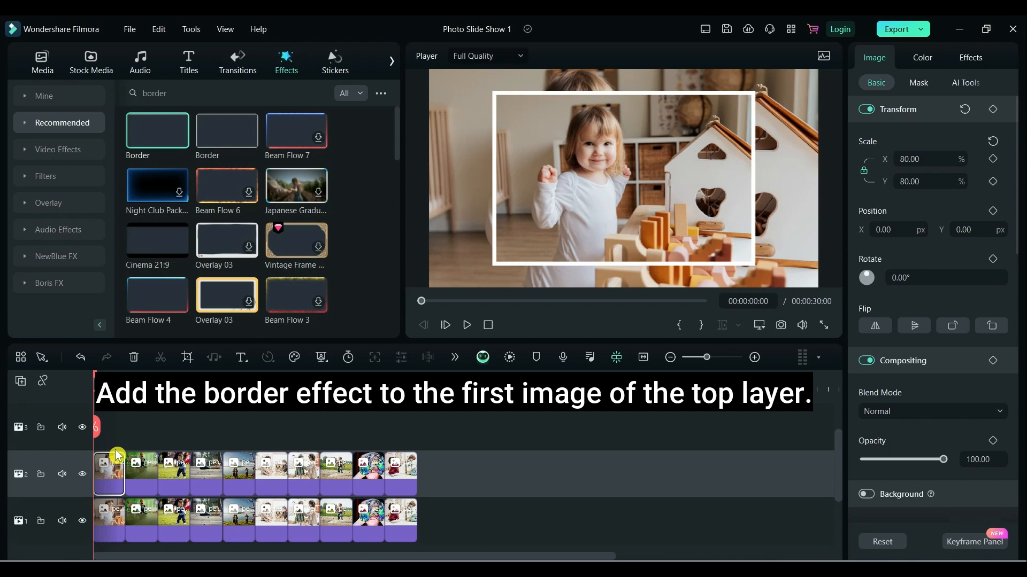
pyautogui.rightClick(109, 474)
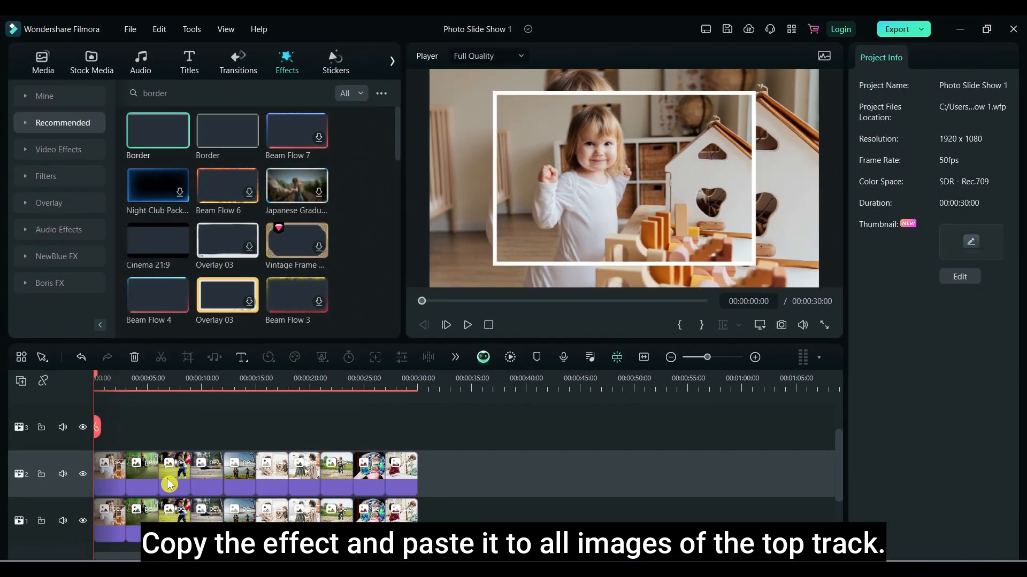
pyautogui.rightClick(169, 482)
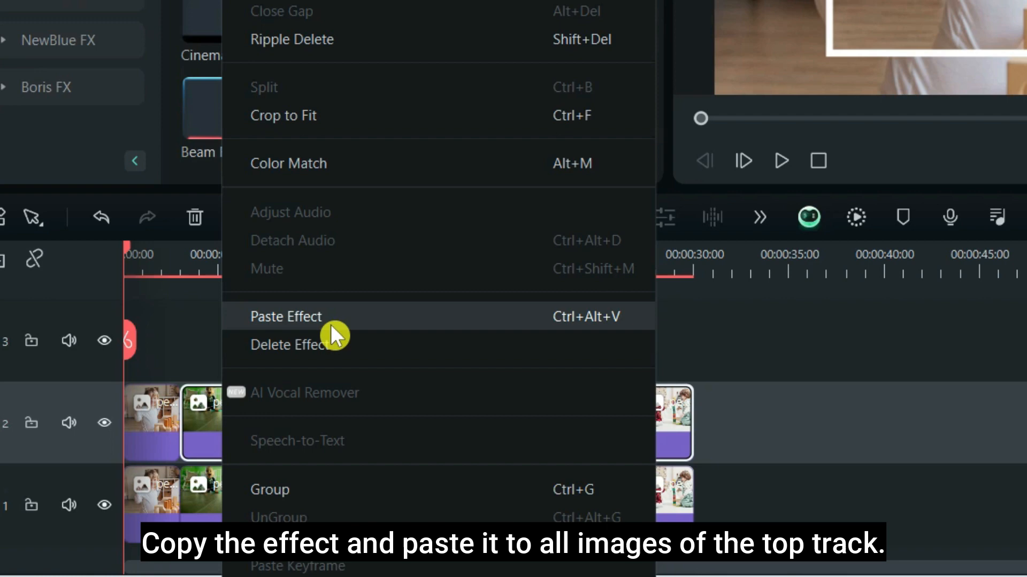
pyautogui.click(285, 317)
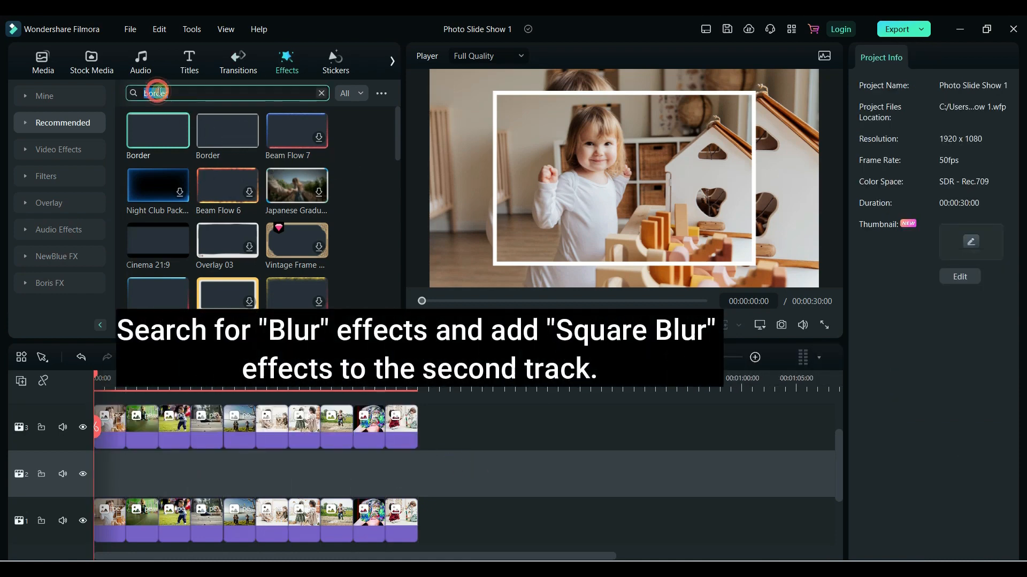
# Add a Square Blur of size 3 on the middle track spanning the full 30 seconds.
pyautogui.write('blur')
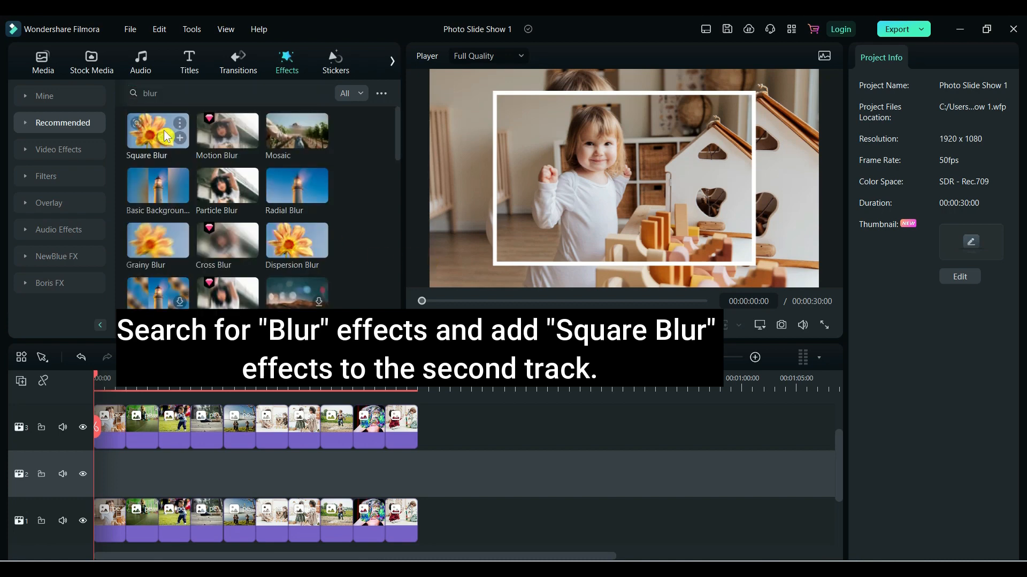
pyautogui.moveTo(157, 130); pyautogui.dragTo(121, 474)
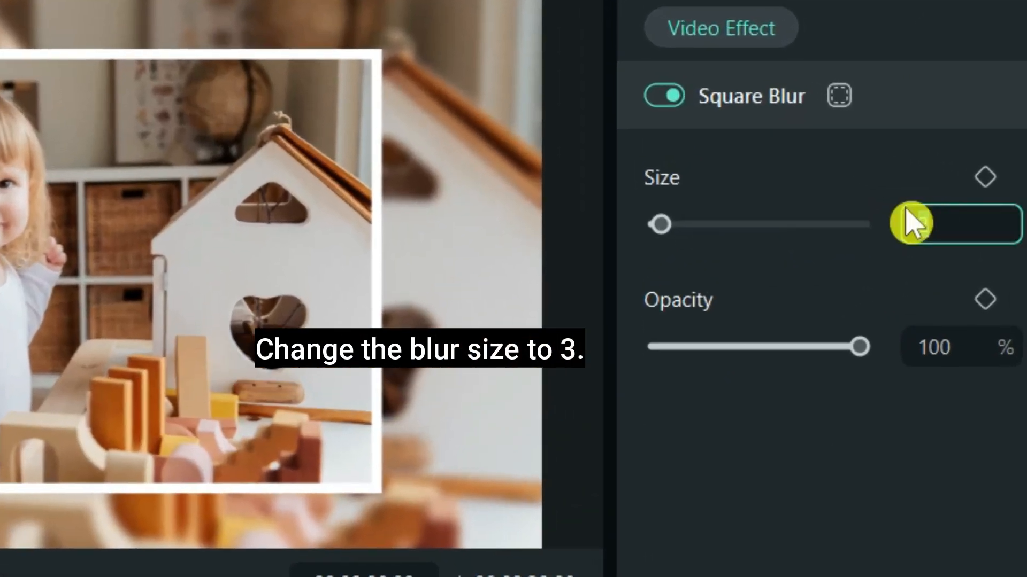
pyautogui.write('3')
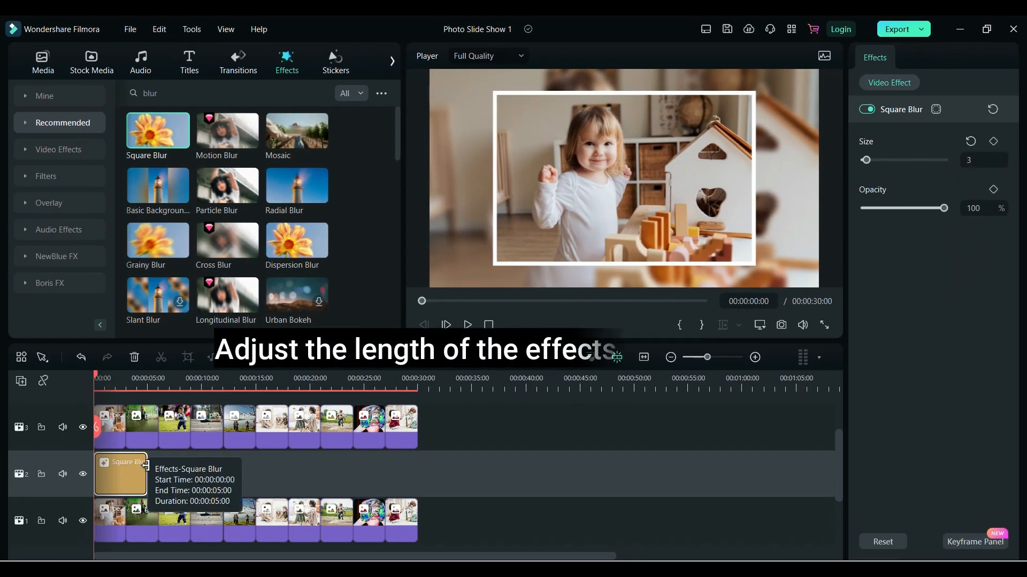
pyautogui.moveTo(149, 474); pyautogui.dragTo(416, 474)
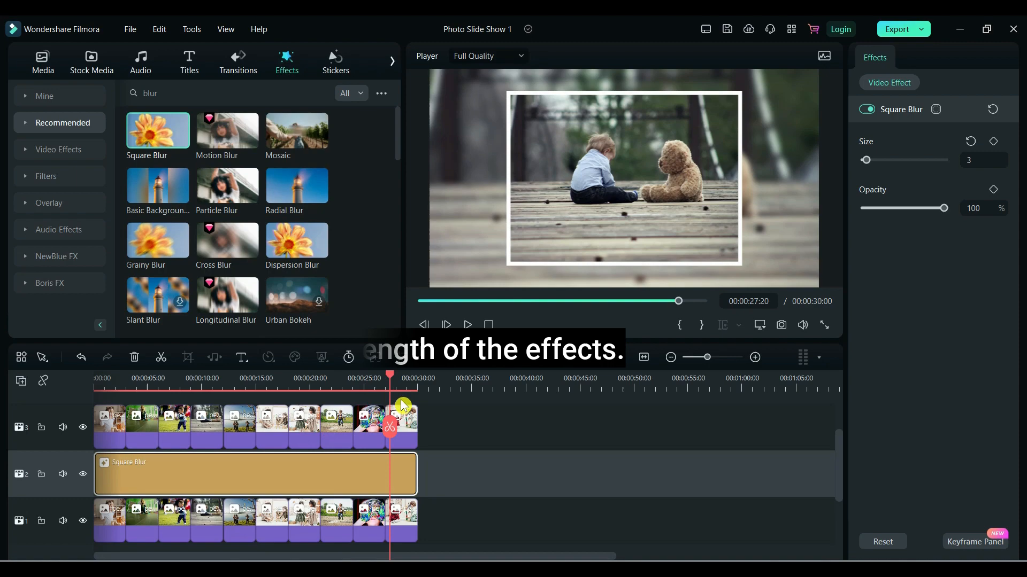
pyautogui.click(237, 59)
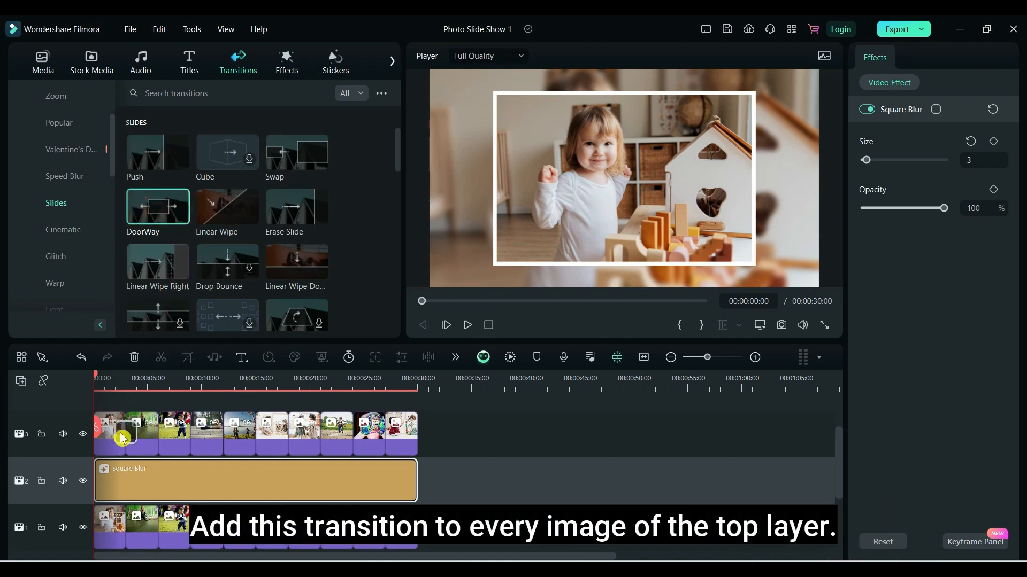
# Add DoorWay transitions to the top-track photos, preview them, and park the playhead near the start.
pyautogui.moveTo(157, 207); pyautogui.dragTo(359, 432)
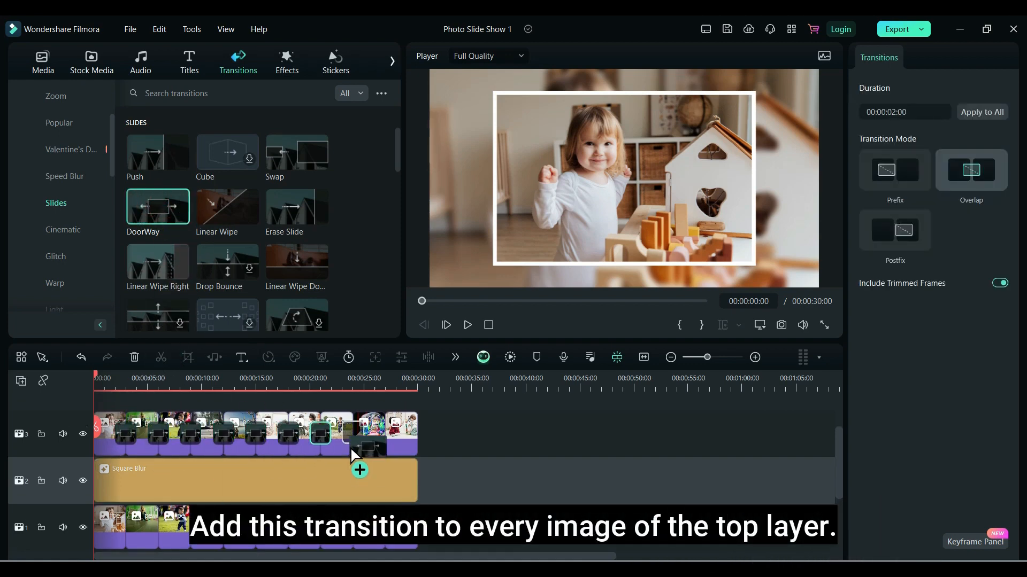
pyautogui.click(467, 325)
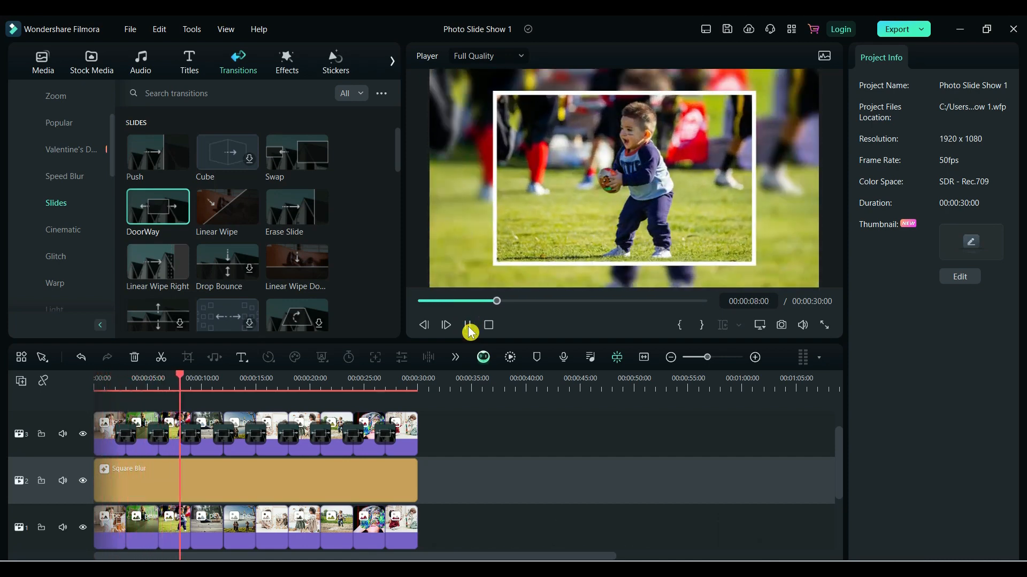
pyautogui.click(467, 325)
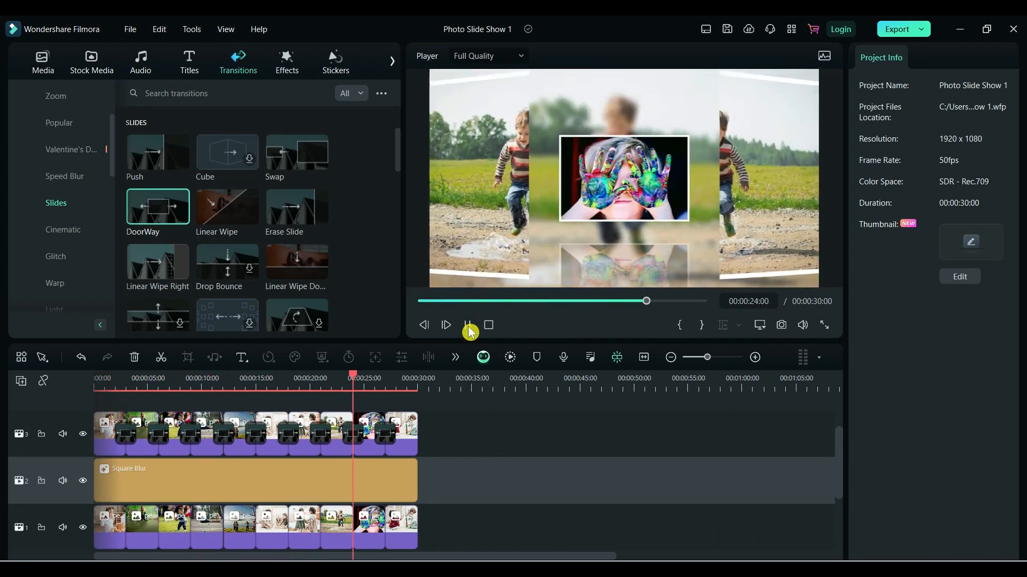
pyautogui.moveTo(352, 377); pyautogui.dragTo(98, 380)
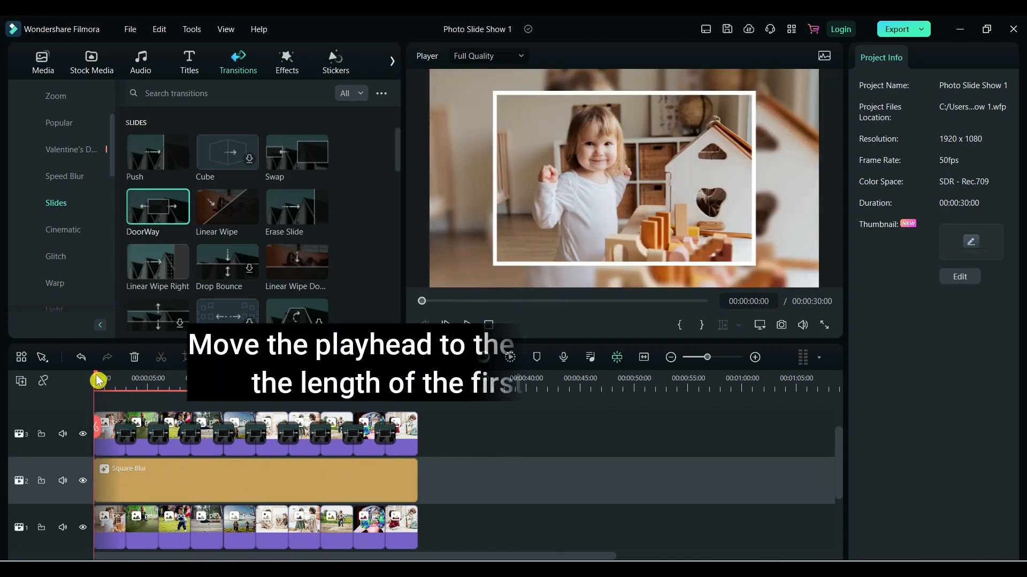
pyautogui.moveTo(96, 380); pyautogui.dragTo(117, 379)
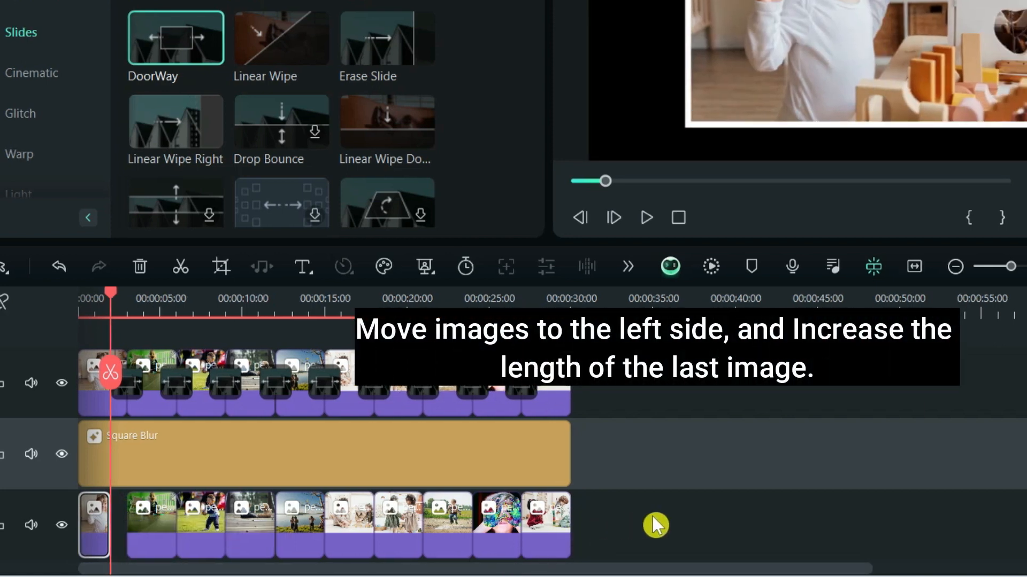
pyautogui.moveTo(281, 522)
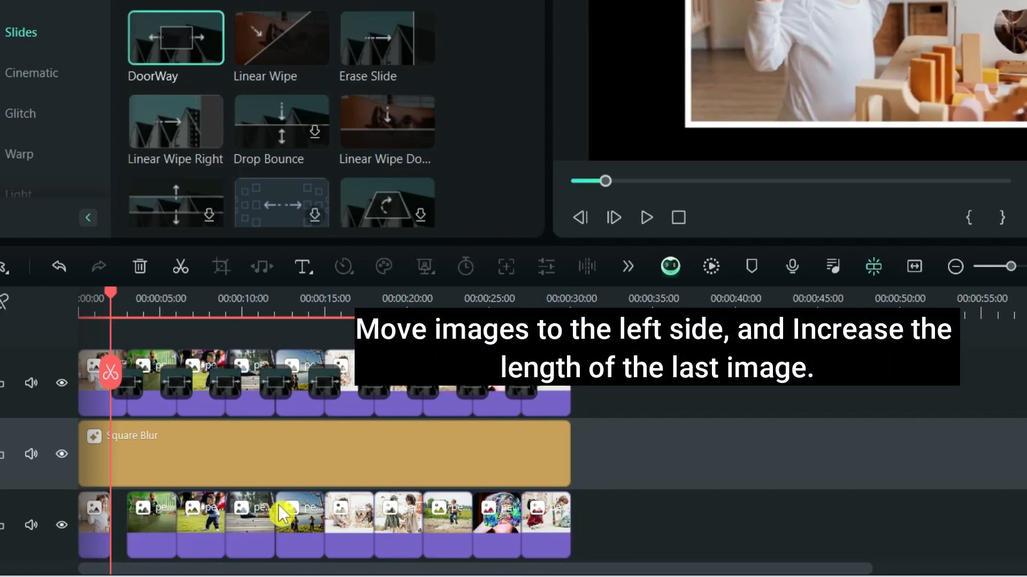
# Trim the first background photo and shift the remaining bottom-track clips left.
pyautogui.click(152, 524)
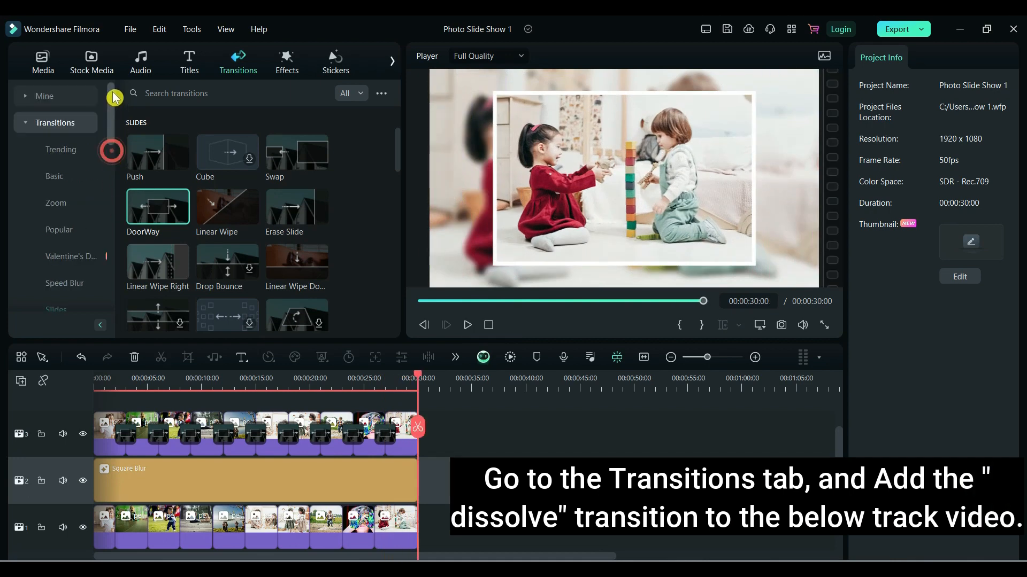
# Add a 00:00:01:00 Dissolve transition to the first background clip and copy it.
pyautogui.click(60, 149)
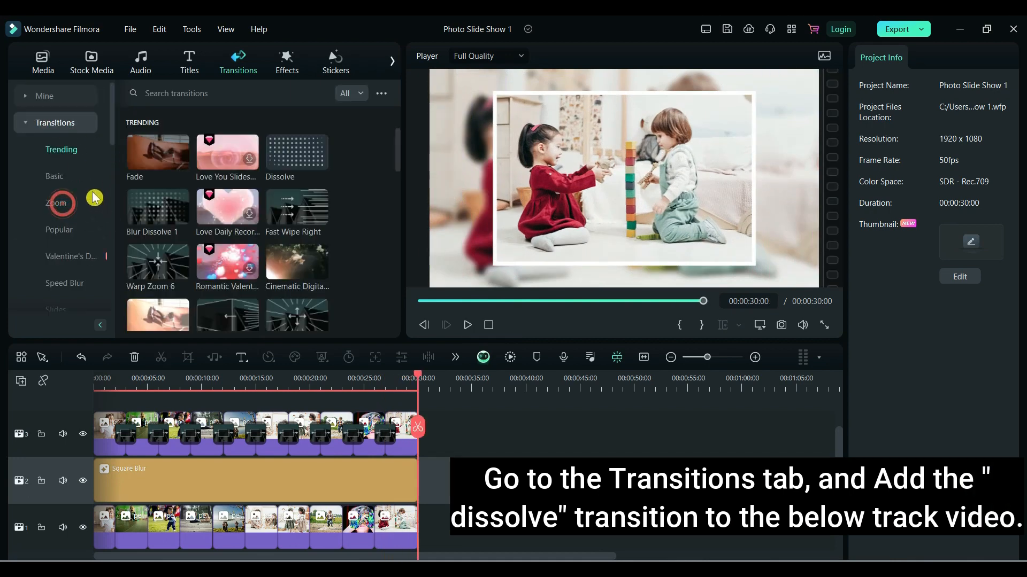
pyautogui.moveTo(301, 160)
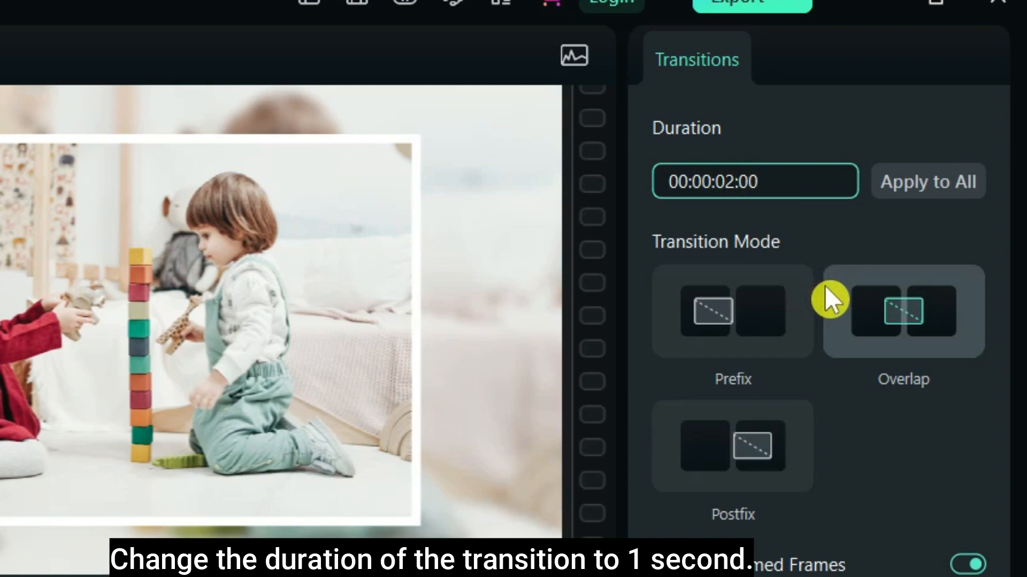
pyautogui.write('00:00:01:00')
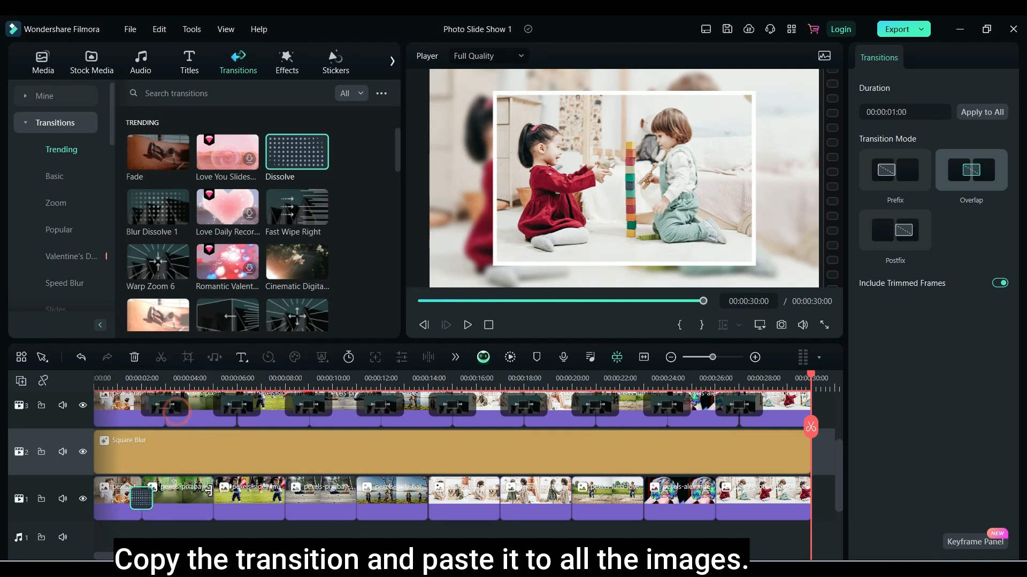
pyautogui.rightClick(141, 498)
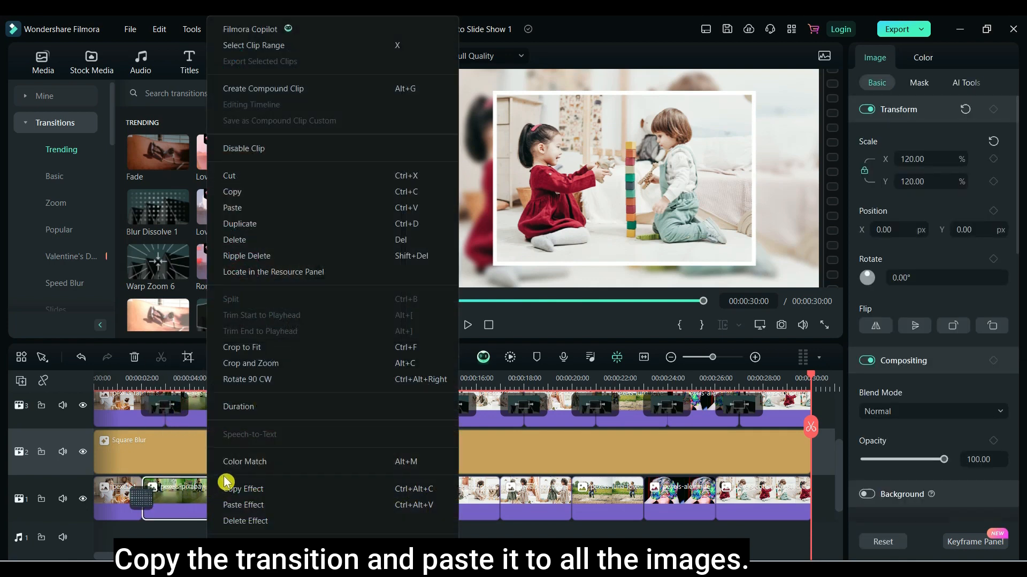